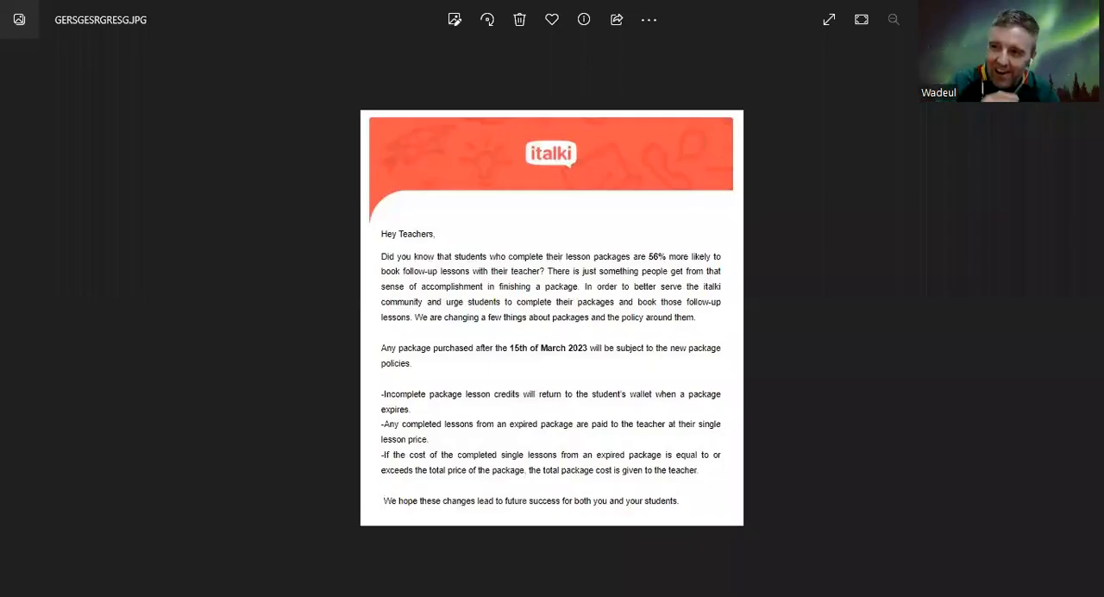
mouse_move(802, 150)
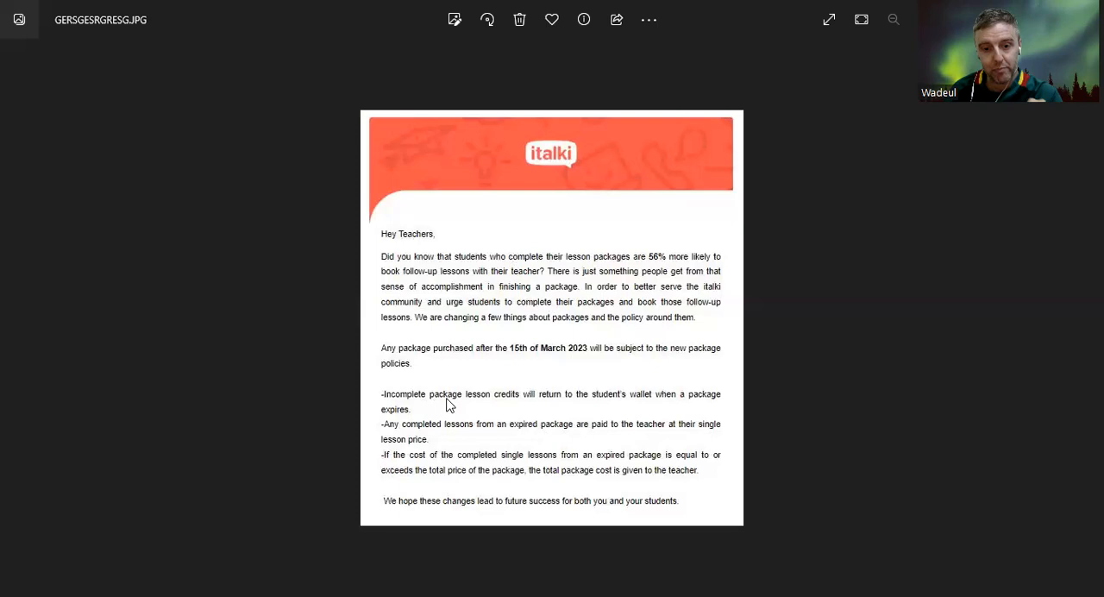
mouse_move(615, 408)
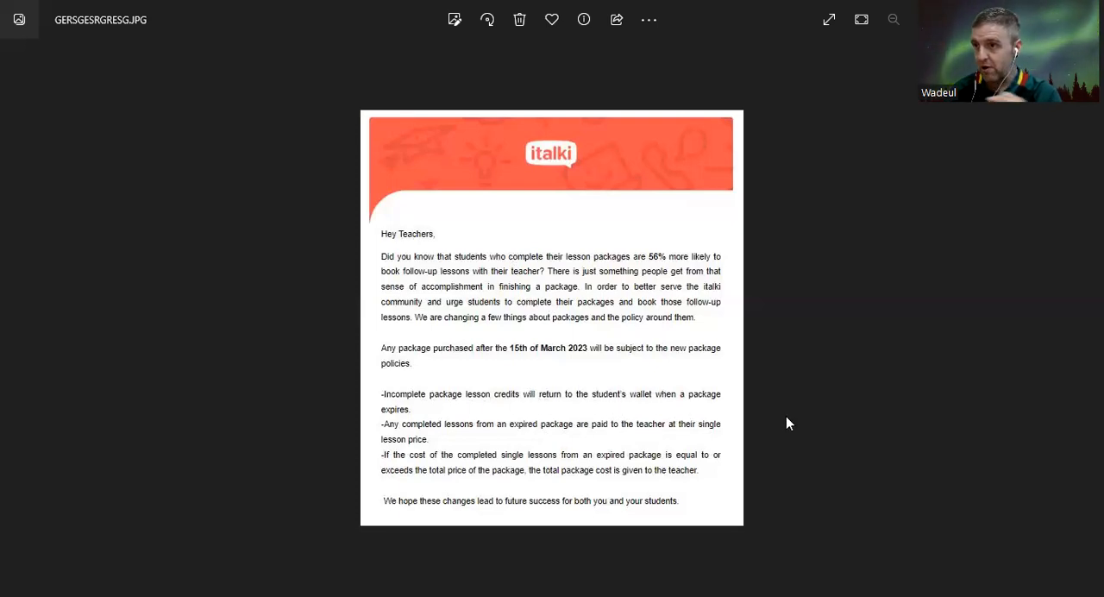
mouse_move(825, 419)
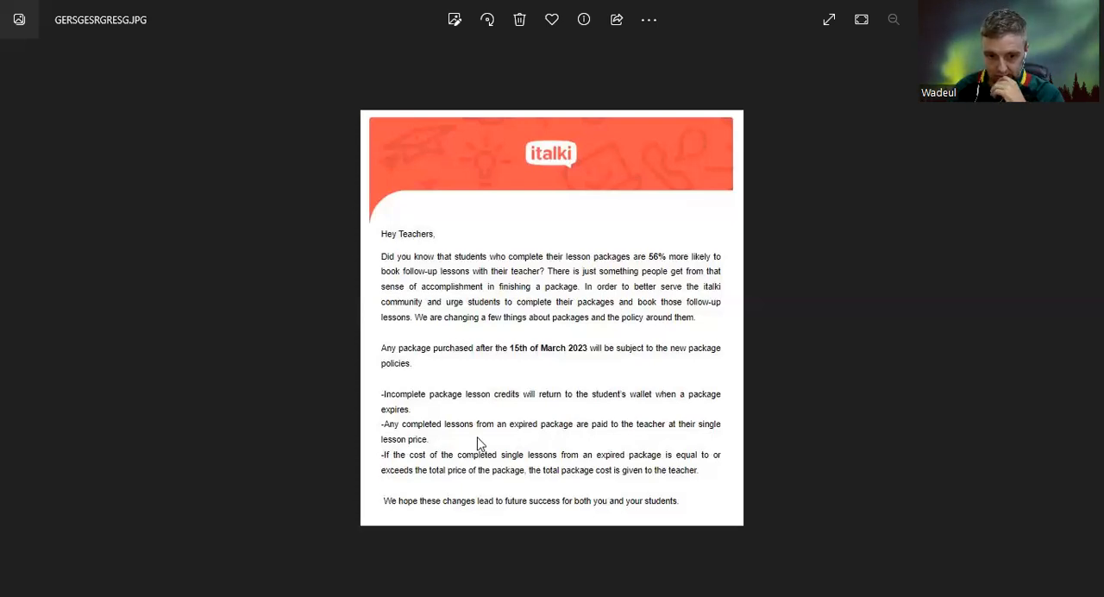
mouse_move(511, 466)
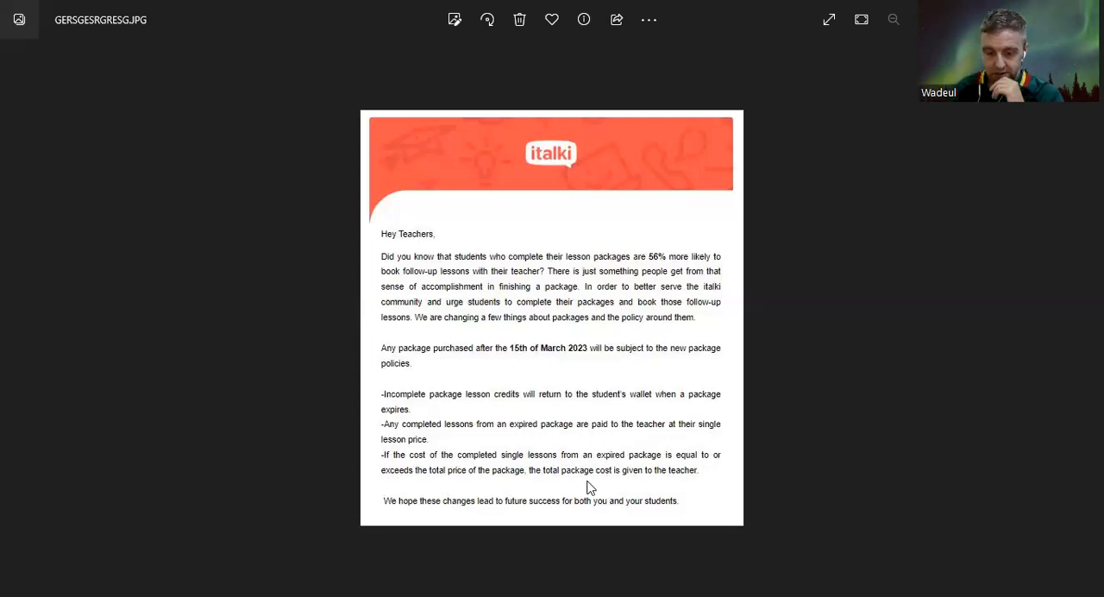
mouse_move(589, 473)
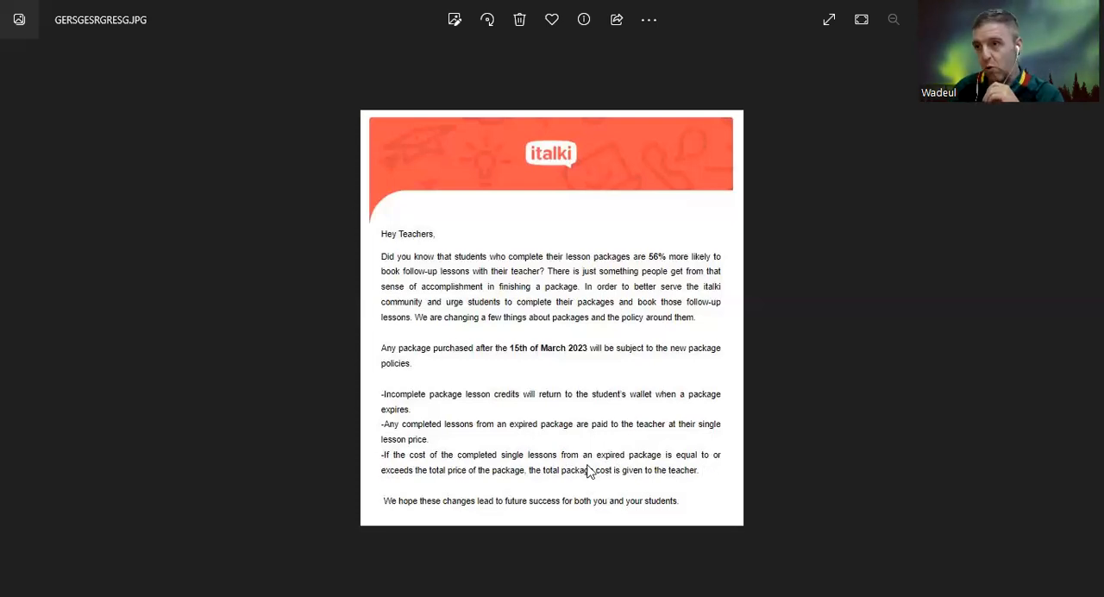
mouse_move(568, 455)
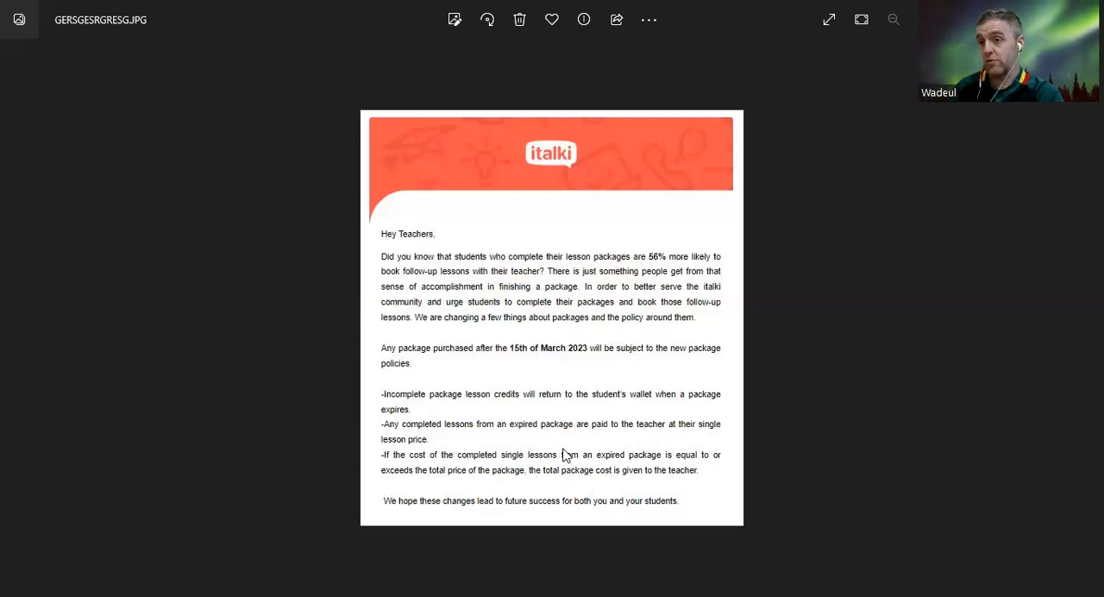
mouse_move(570, 445)
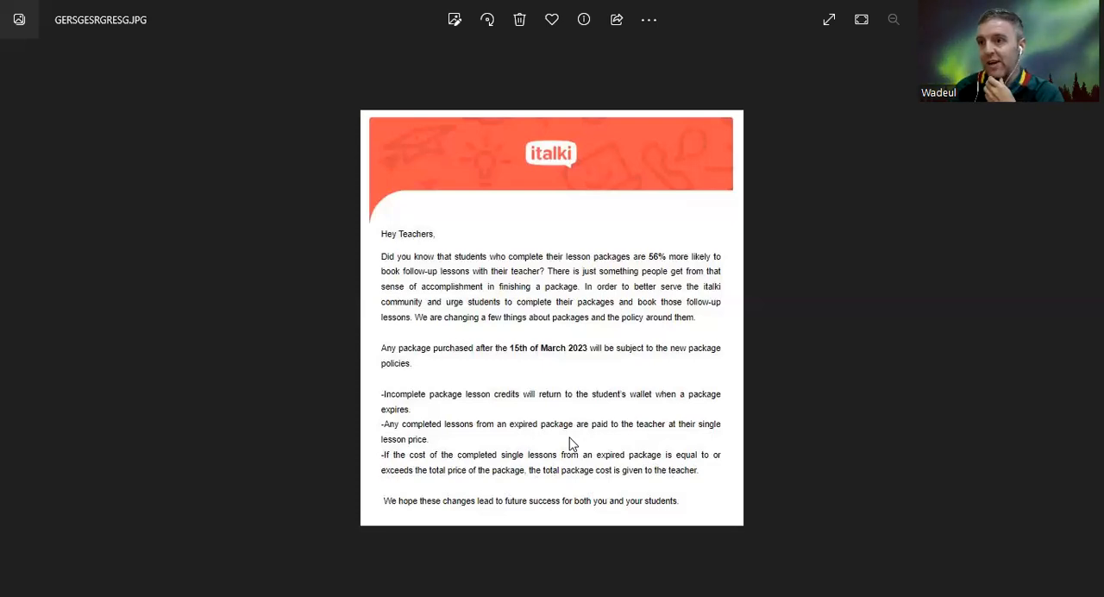
mouse_move(595, 418)
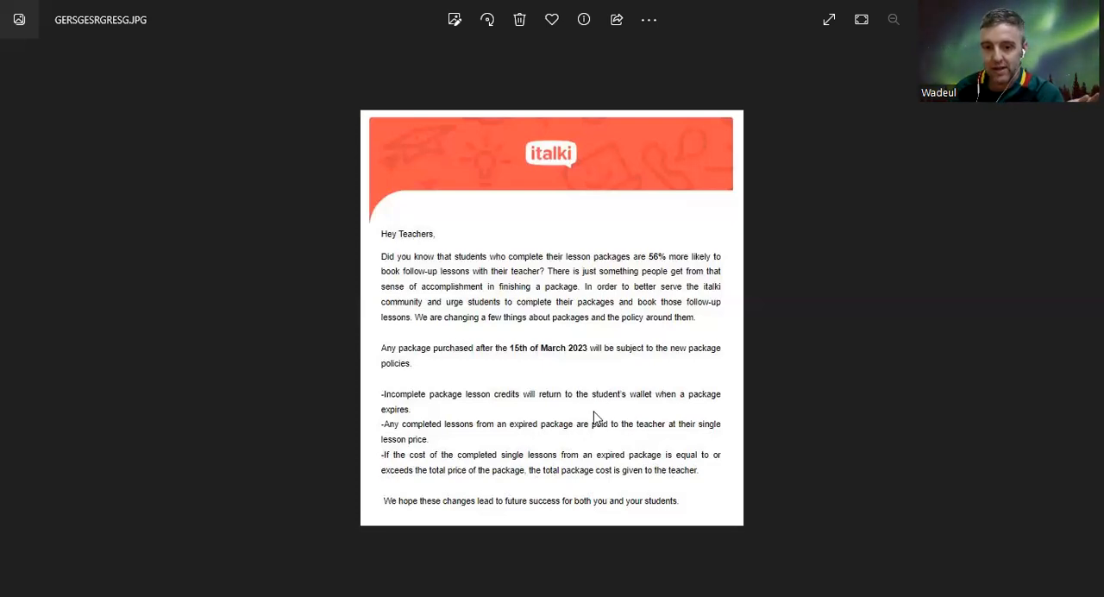
mouse_move(628, 408)
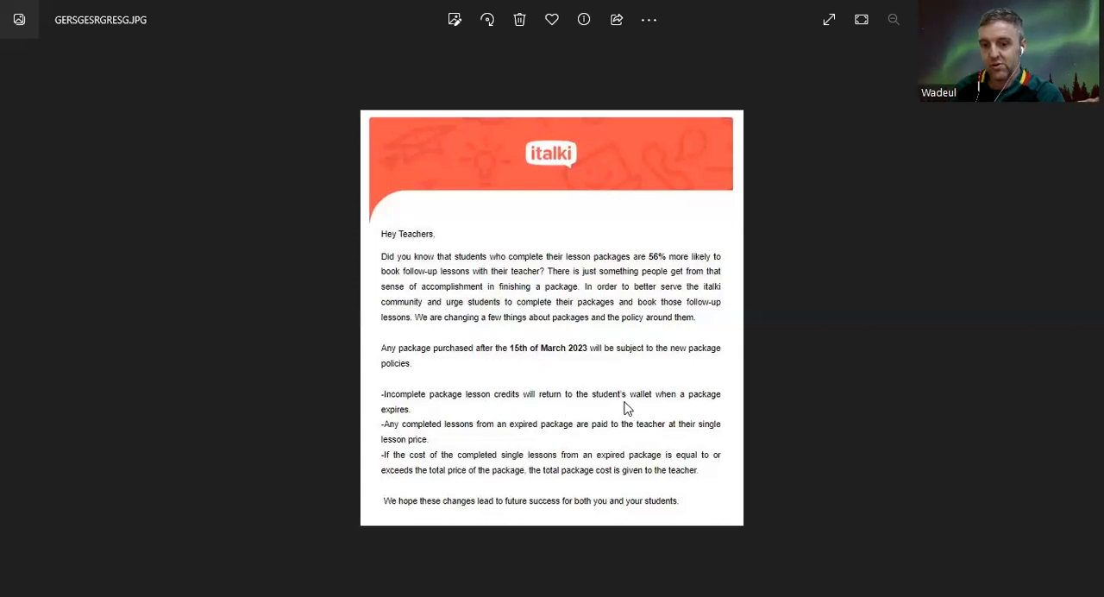
mouse_move(643, 412)
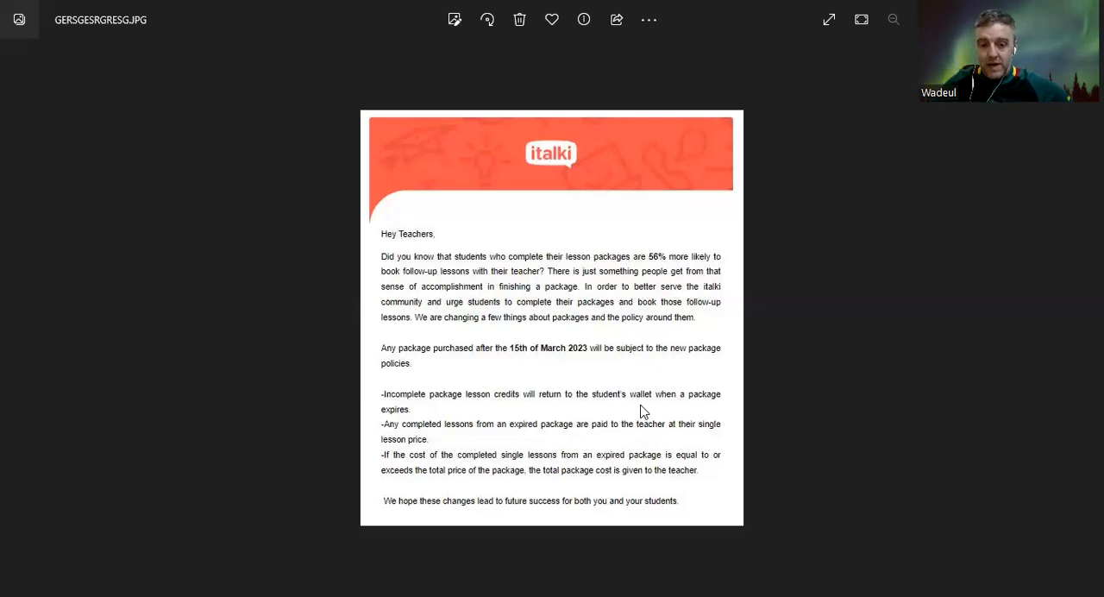
mouse_move(866, 84)
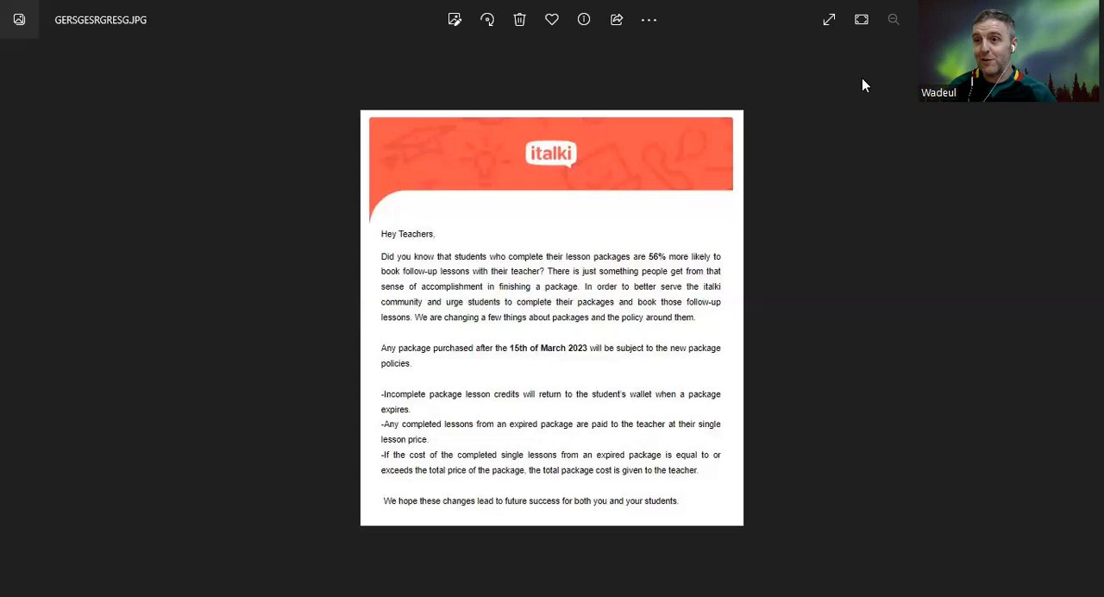